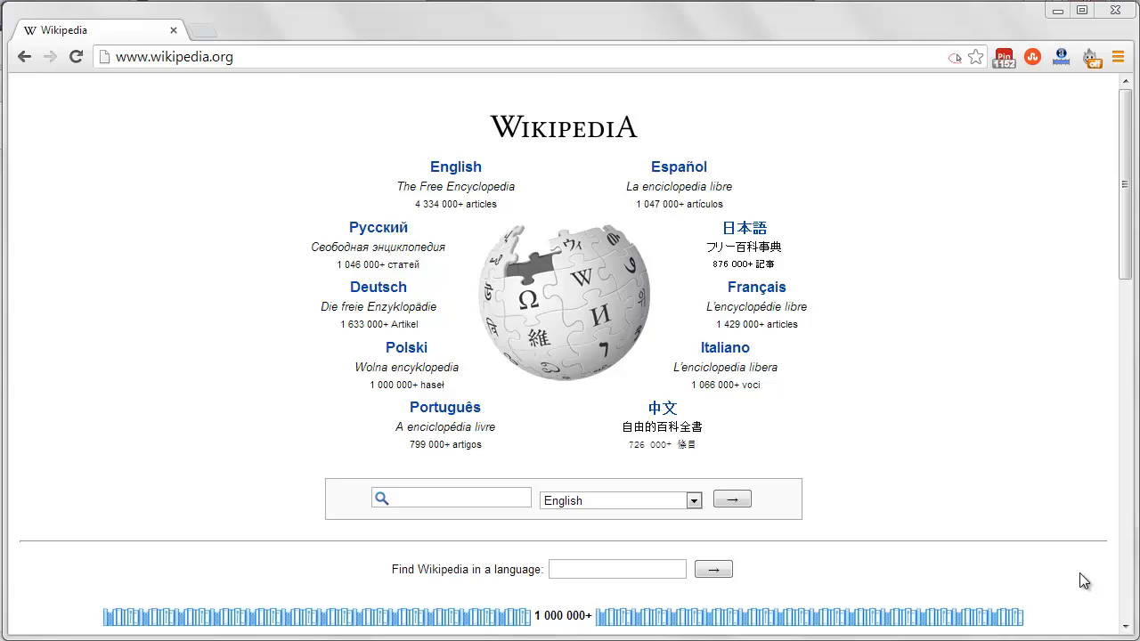
mouse_move(1052, 199)
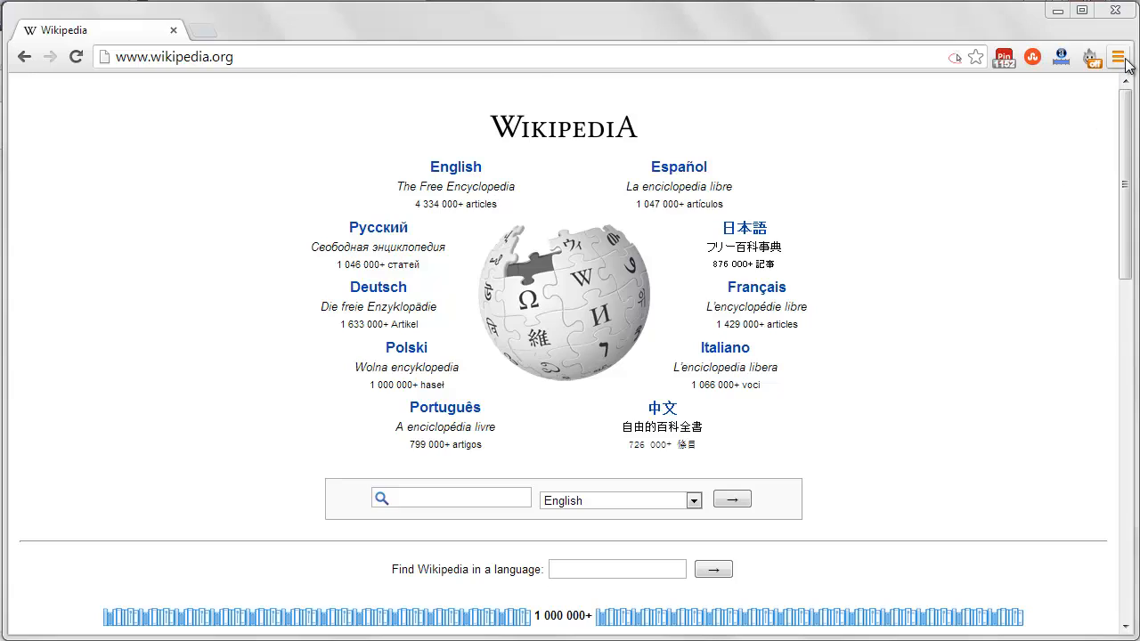
mouse_move(1118, 57)
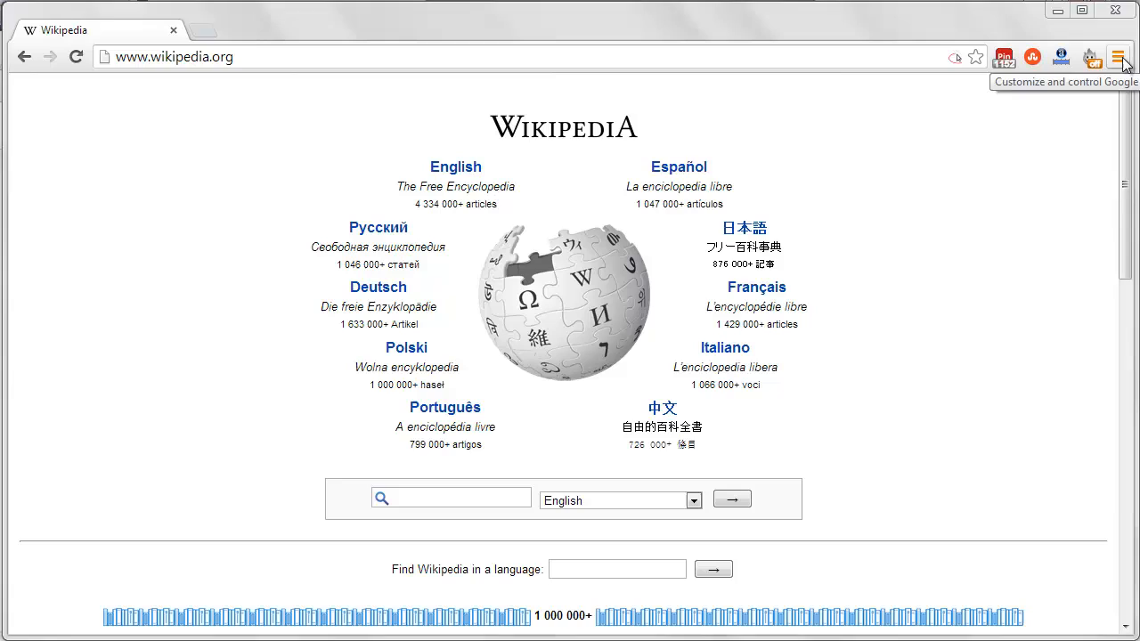
- Open Chrome Settings from the main menu in a new tab
click(1118, 55)
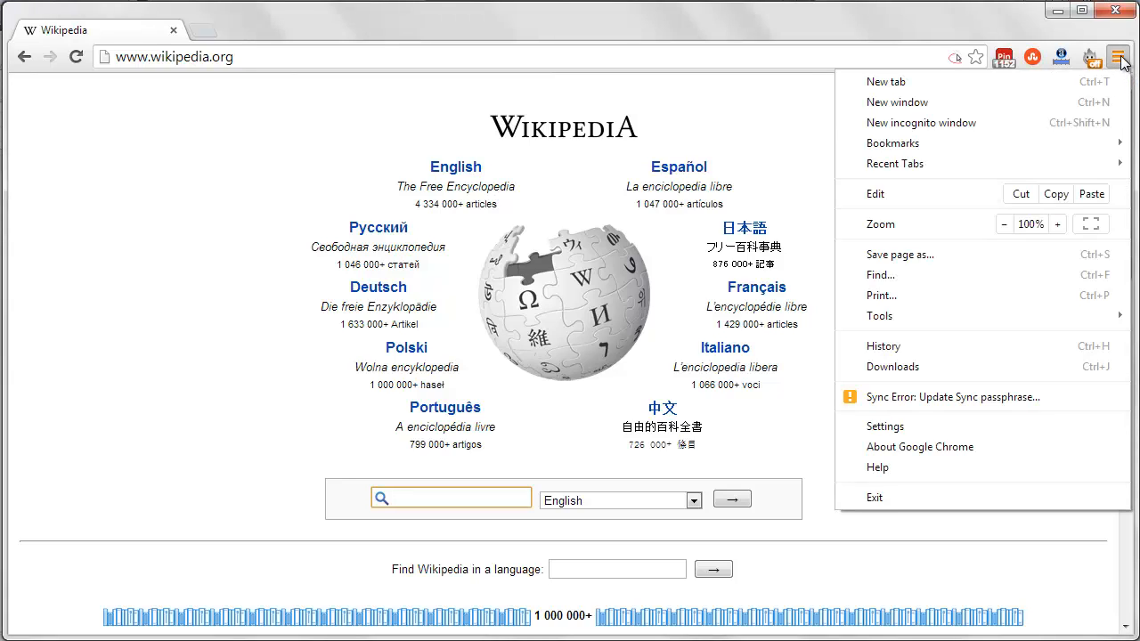
mouse_move(1105, 105)
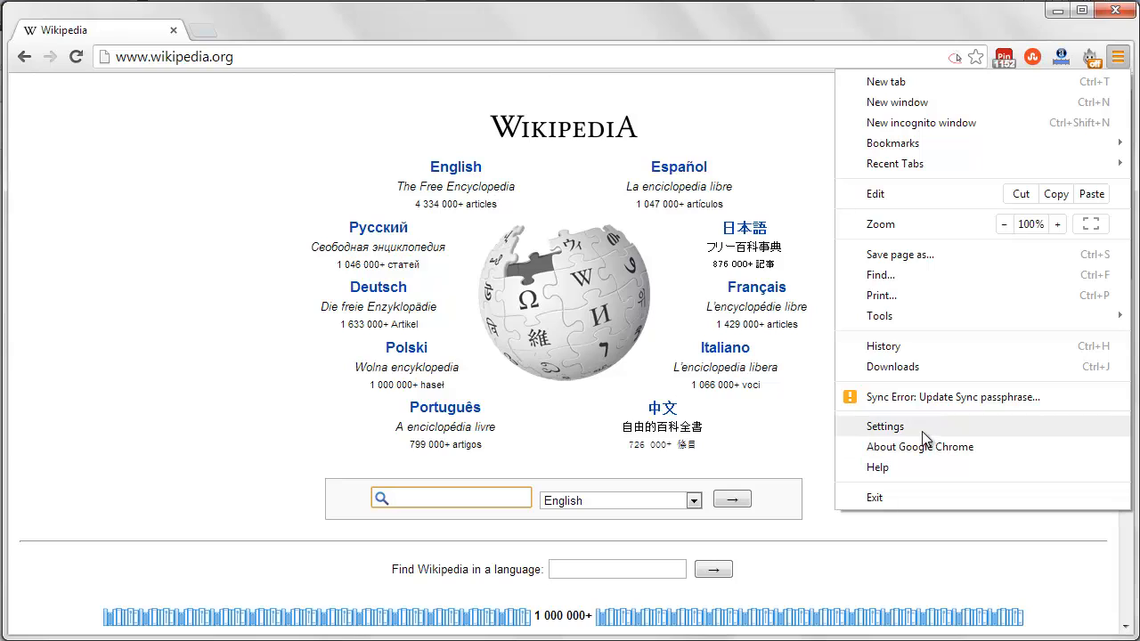
click(883, 425)
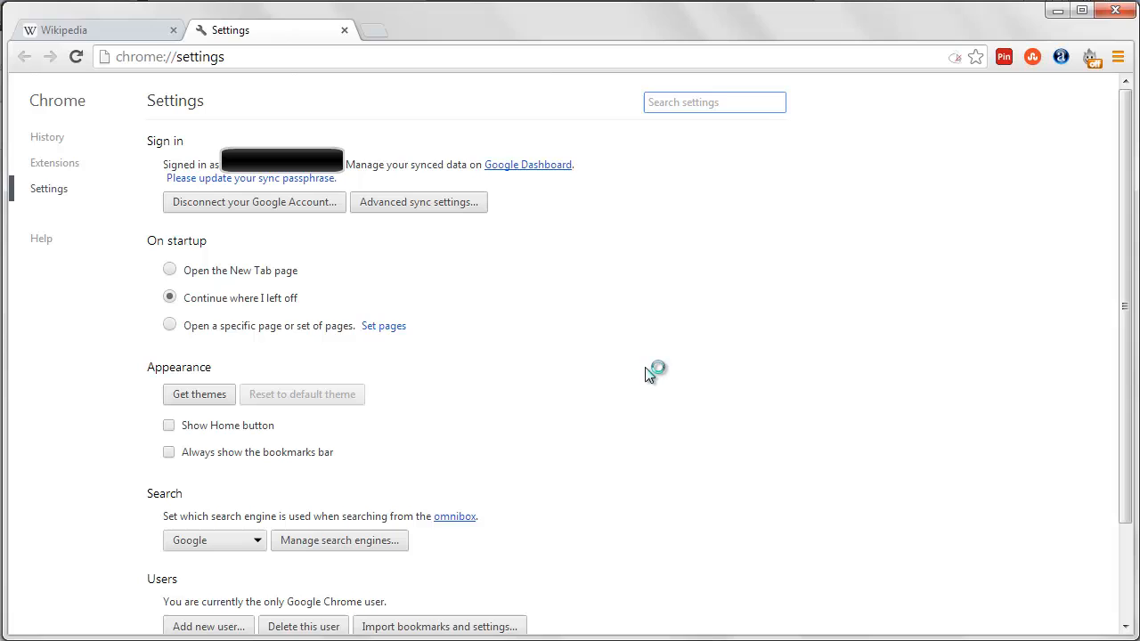
mouse_move(160, 157)
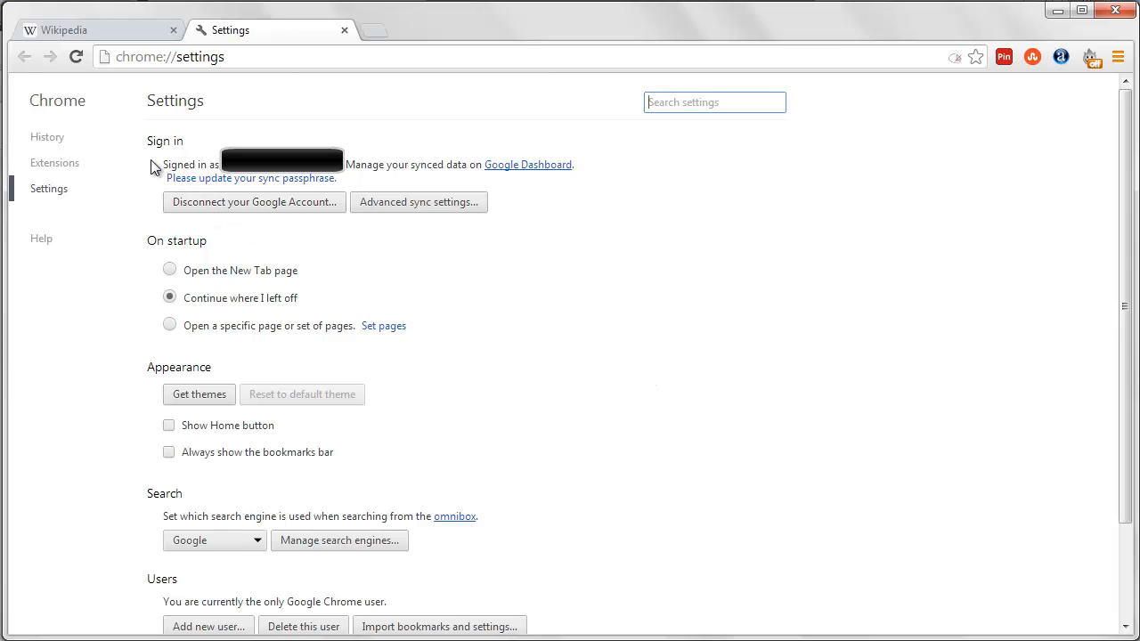
mouse_move(196, 174)
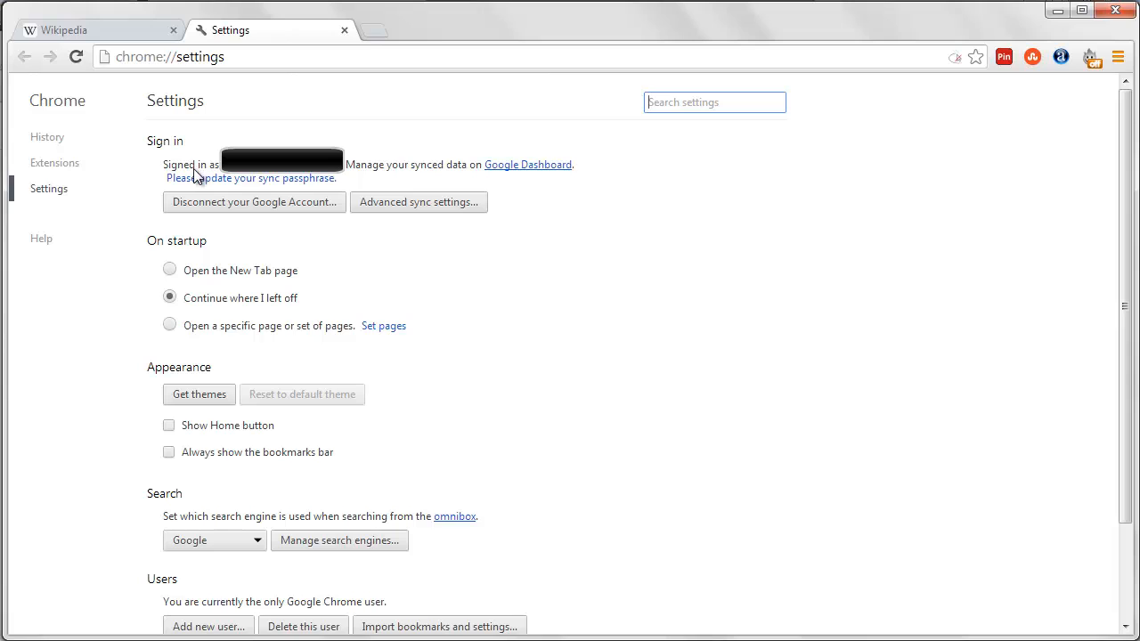
mouse_move(427, 169)
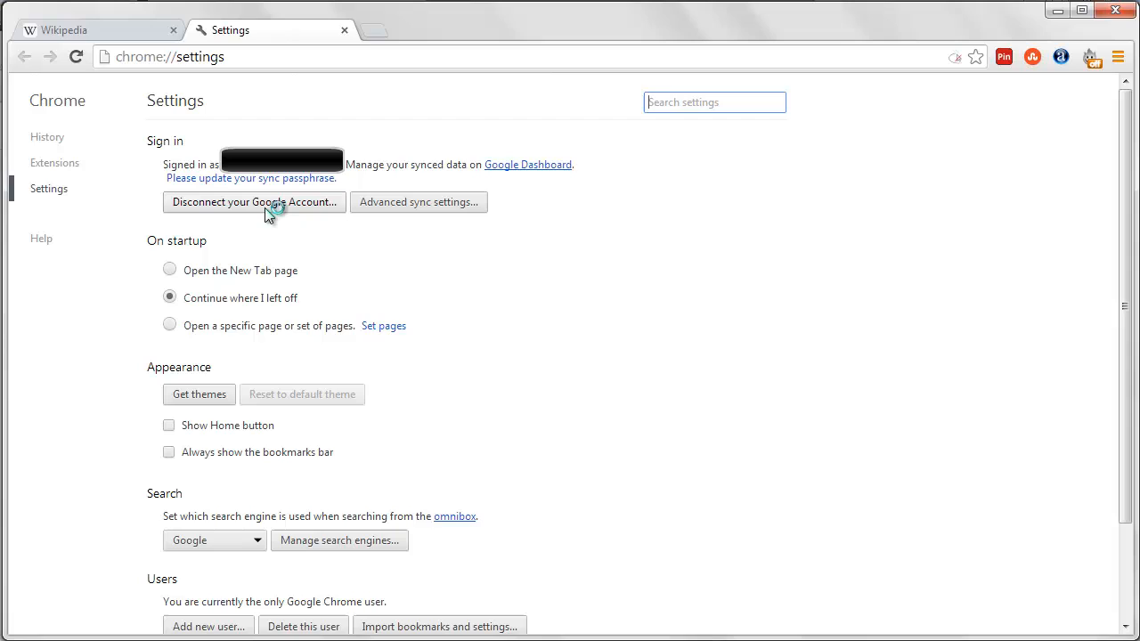
mouse_move(251, 211)
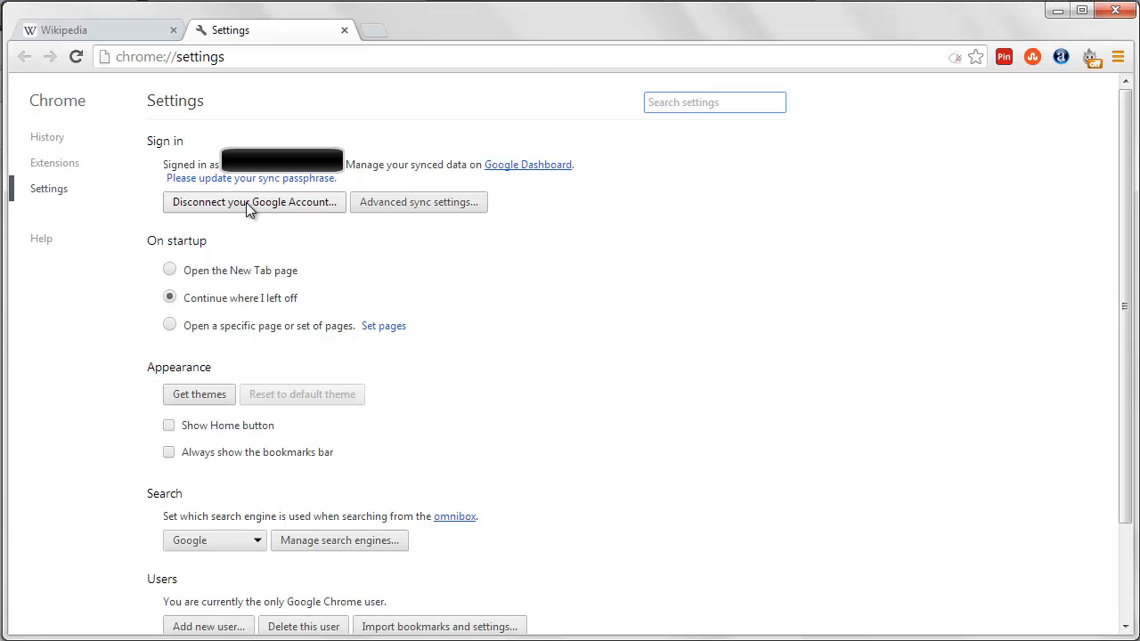
- Choose 'Disconnect your Google Account...' under Sign in to bring up the confirmation prompt
click(253, 203)
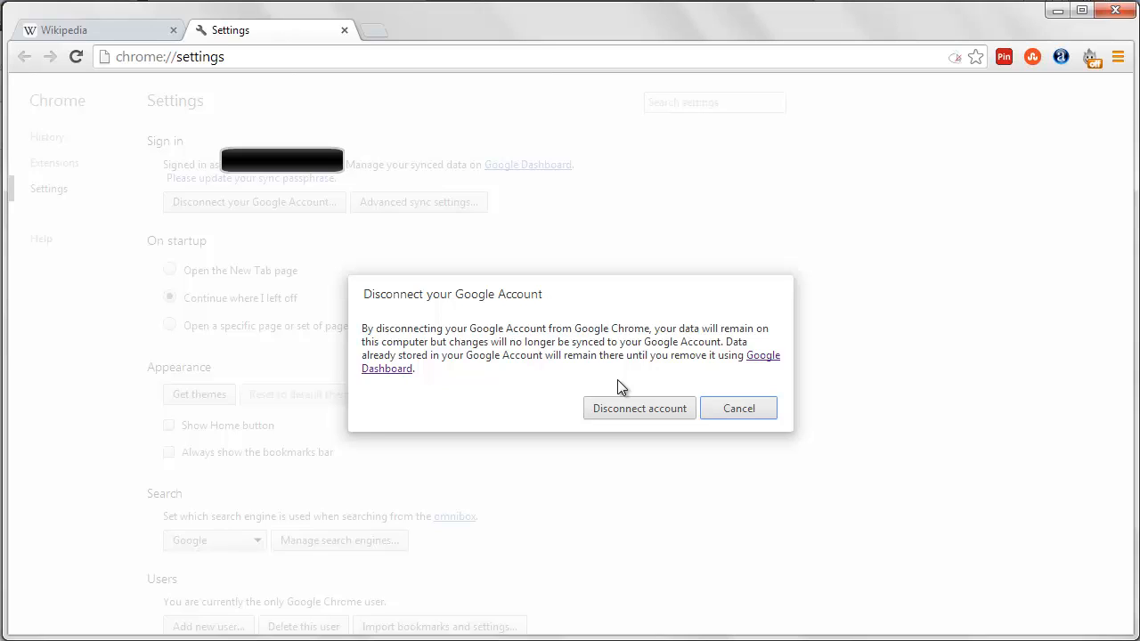
mouse_move(627, 413)
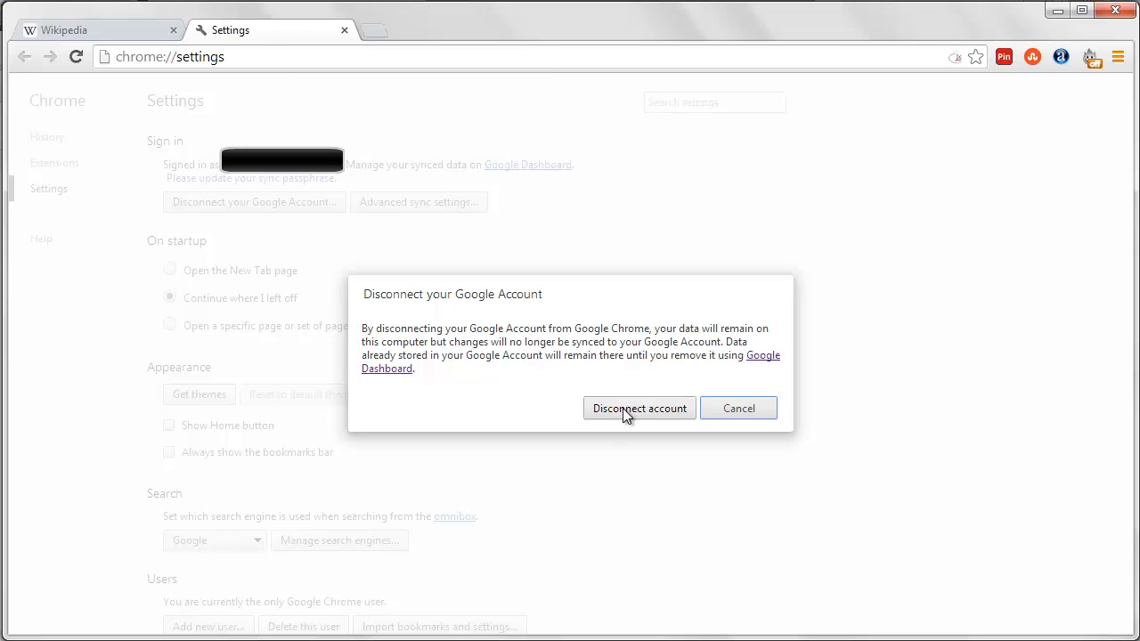
- Confirm 'Disconnect account' so Settings shows a 'Sign in to Chrome' button instead
click(638, 408)
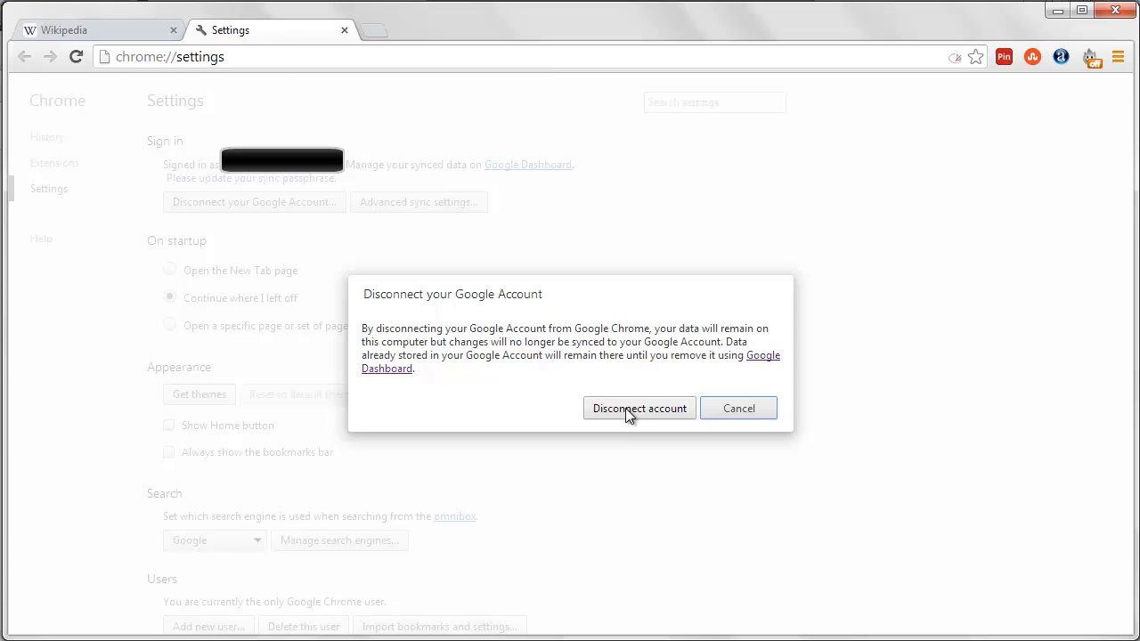
mouse_move(597, 368)
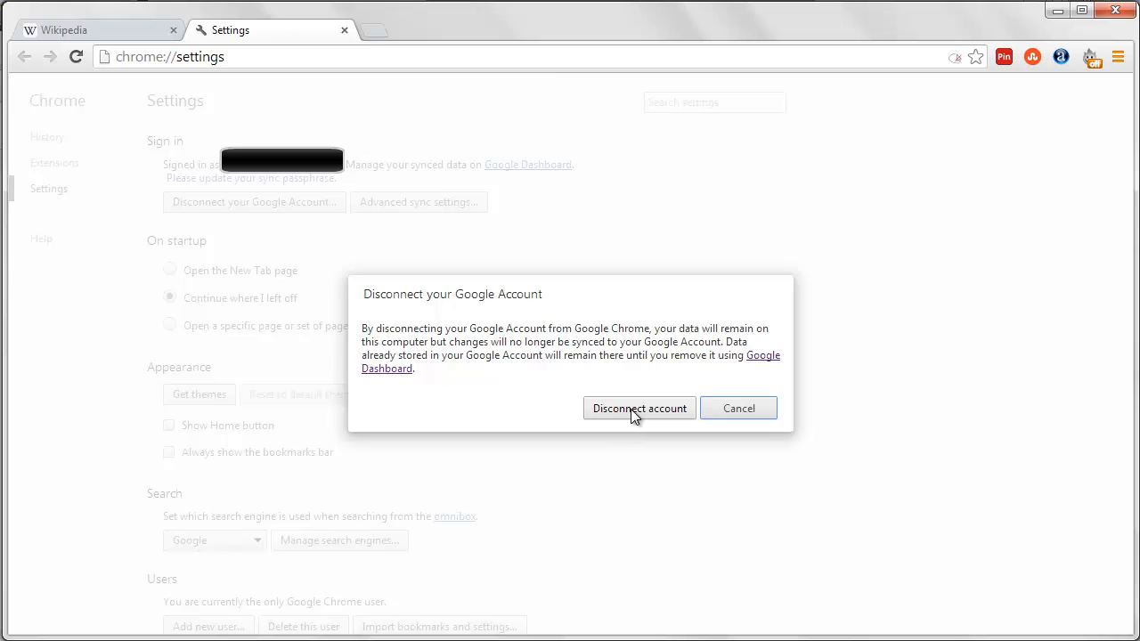
click(640, 408)
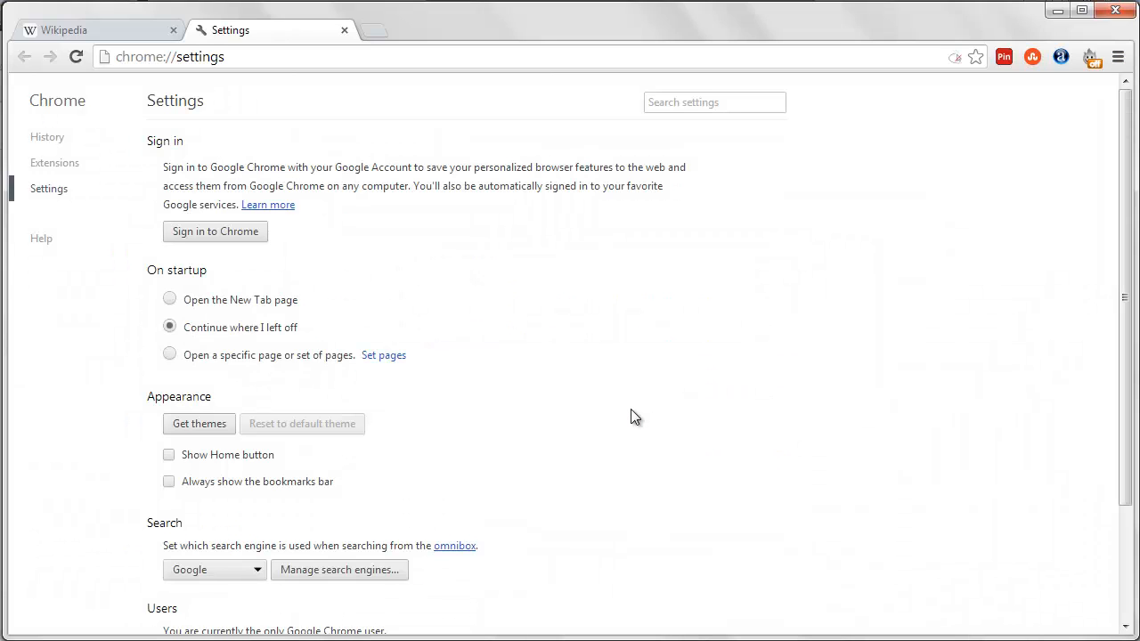